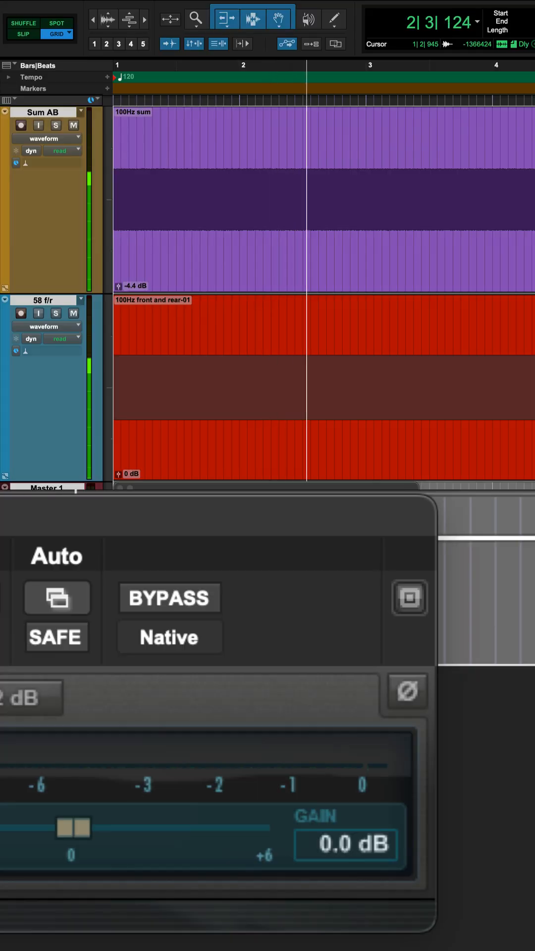
- Drag the Sum AB_01-02 clip gain fader to -4.4 dB to match the 58 f/r recording
left_click(405, 694)
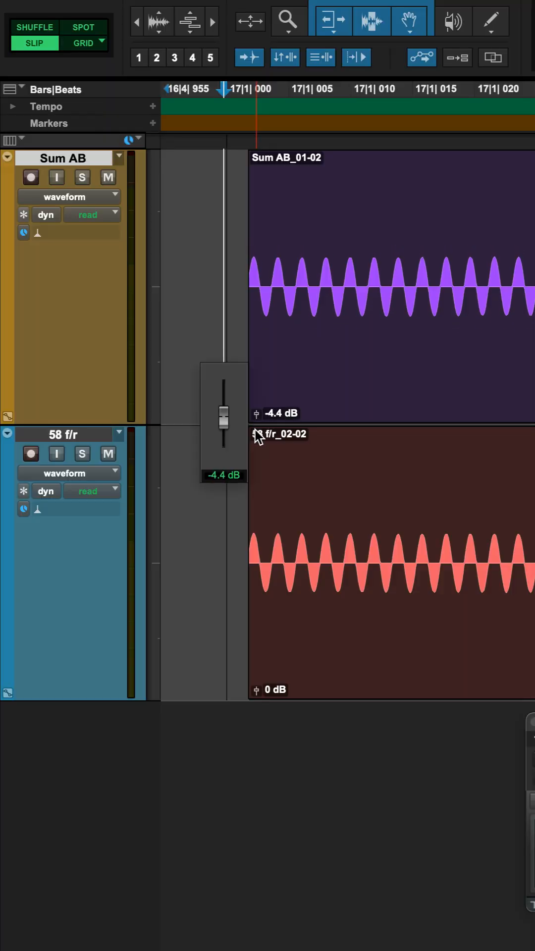
left_click_drag(223, 417, 224, 419)
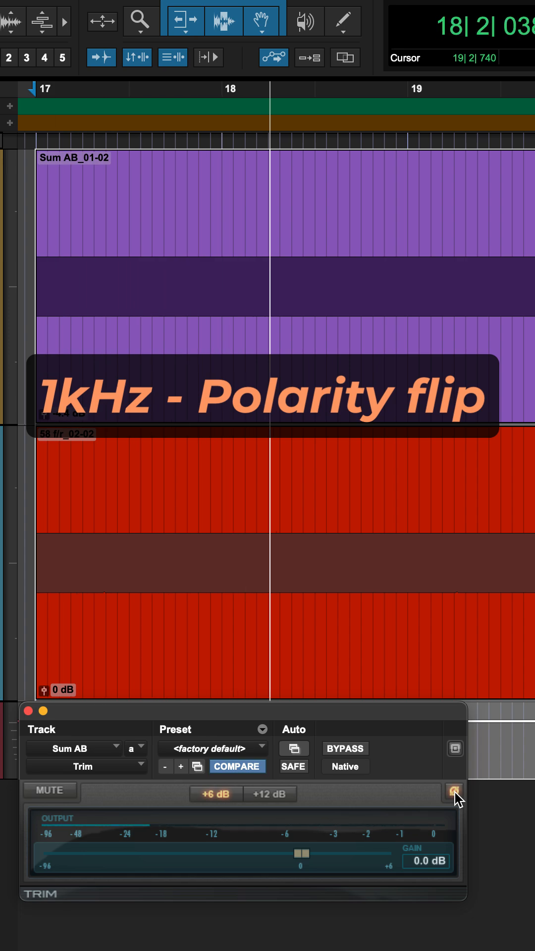
left_click(453, 791)
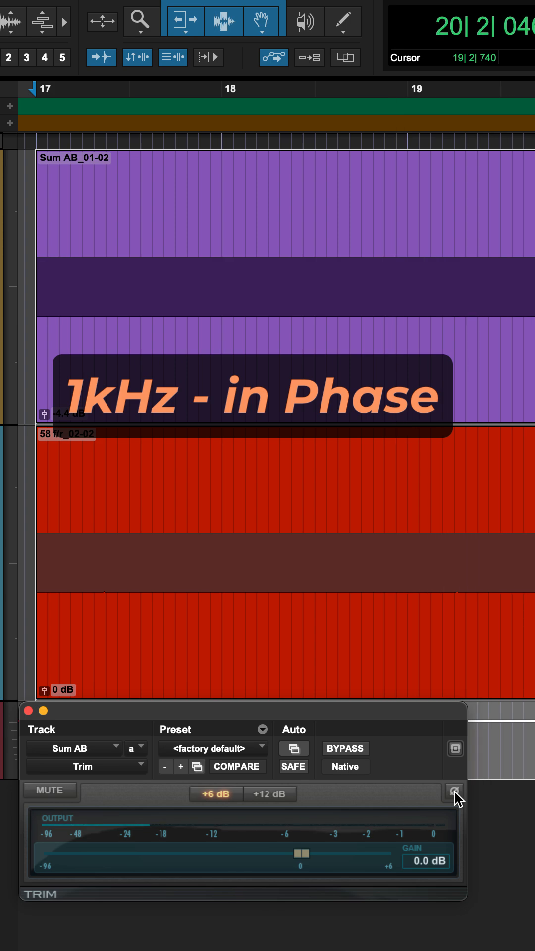
left_click(454, 791)
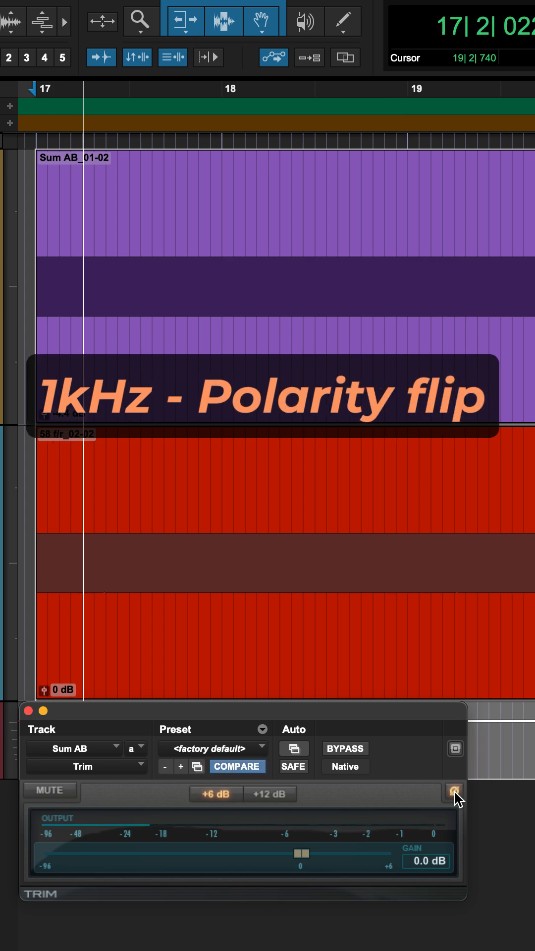